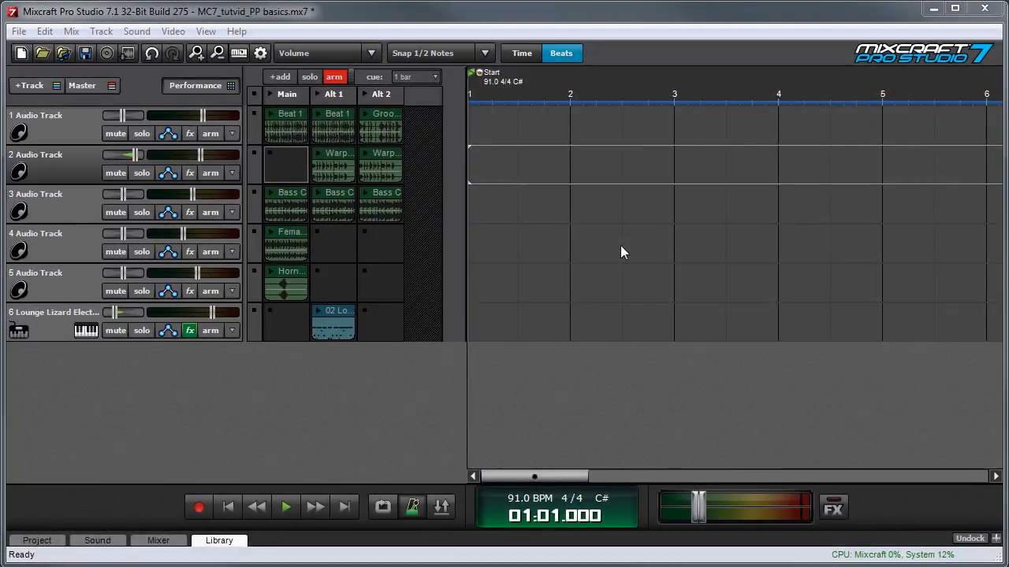
mouse_move(518, 185)
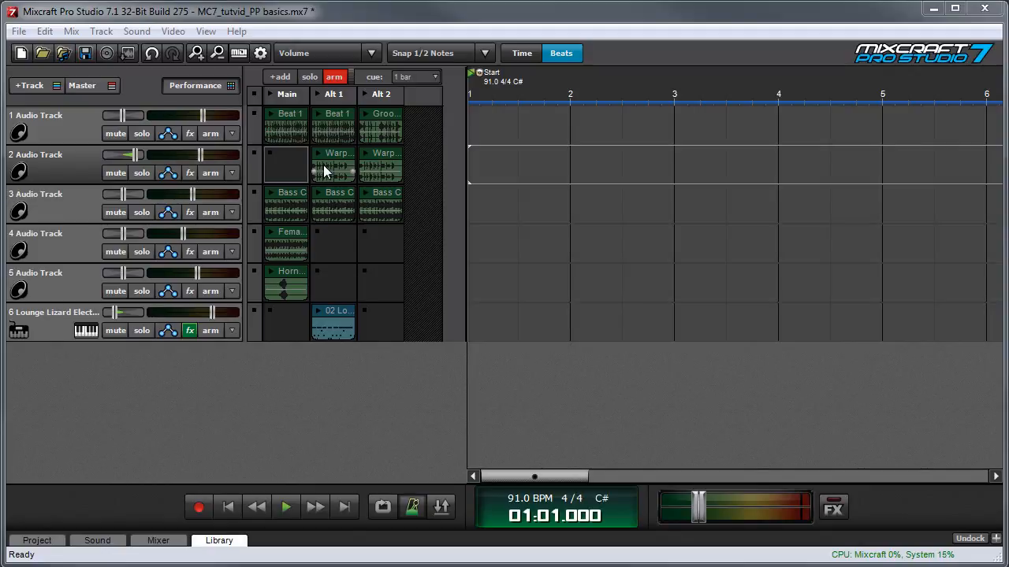
mouse_move(332, 188)
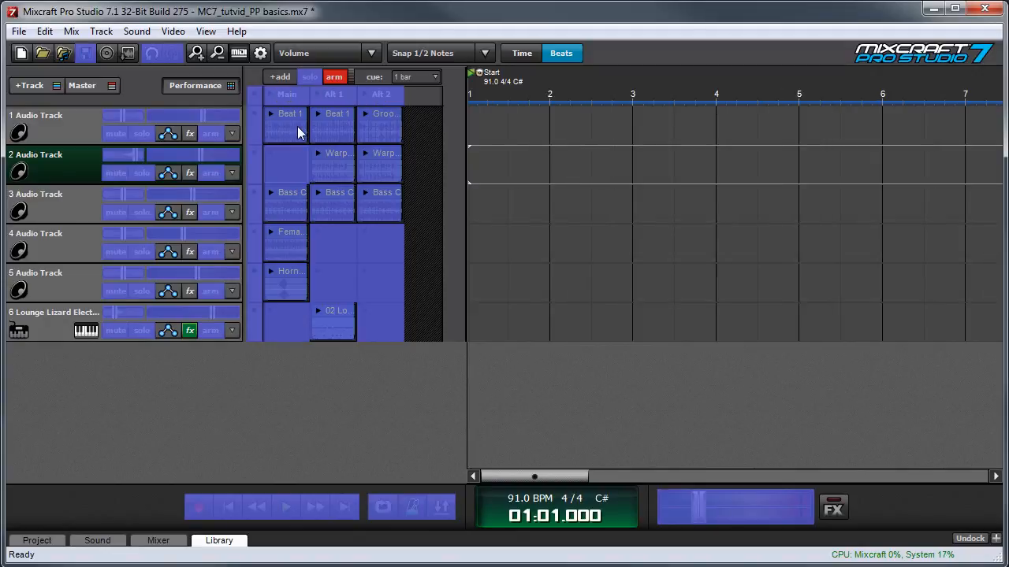
mouse_move(287, 101)
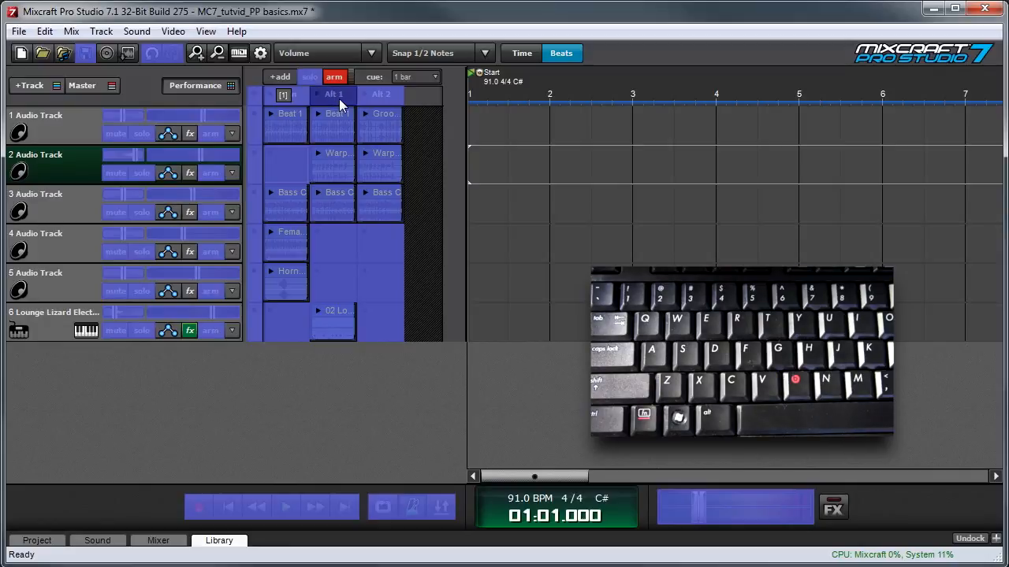
- Select the Alt 1 and Alt 2 scene headers to give each a computer-key assignment
left_click(331, 95)
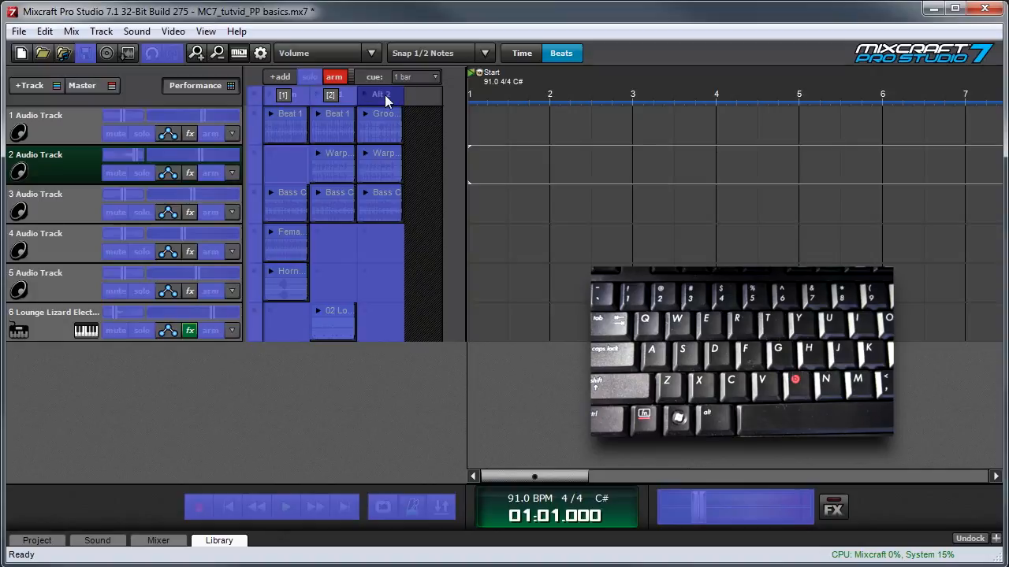
left_click(378, 94)
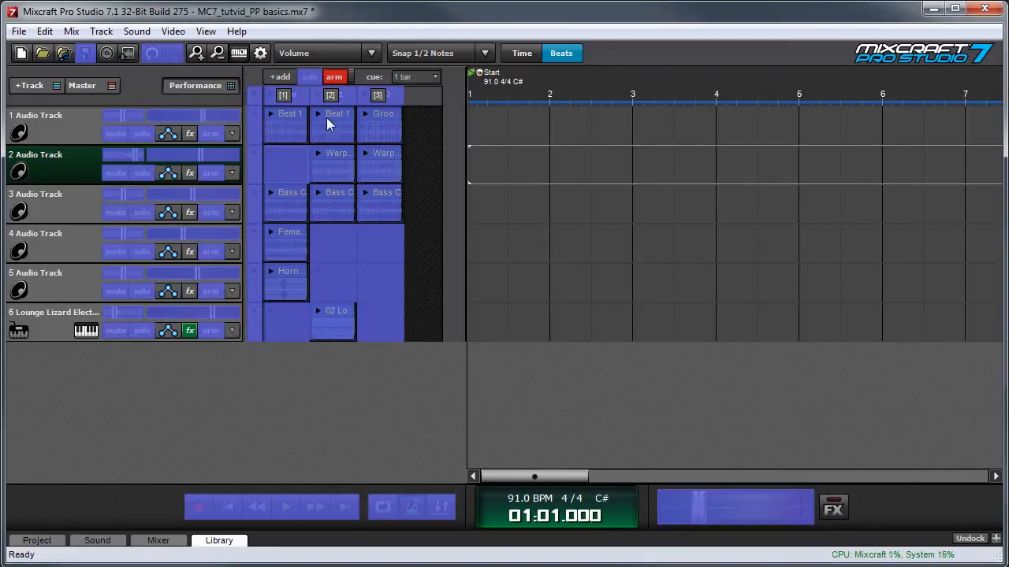
mouse_move(252, 186)
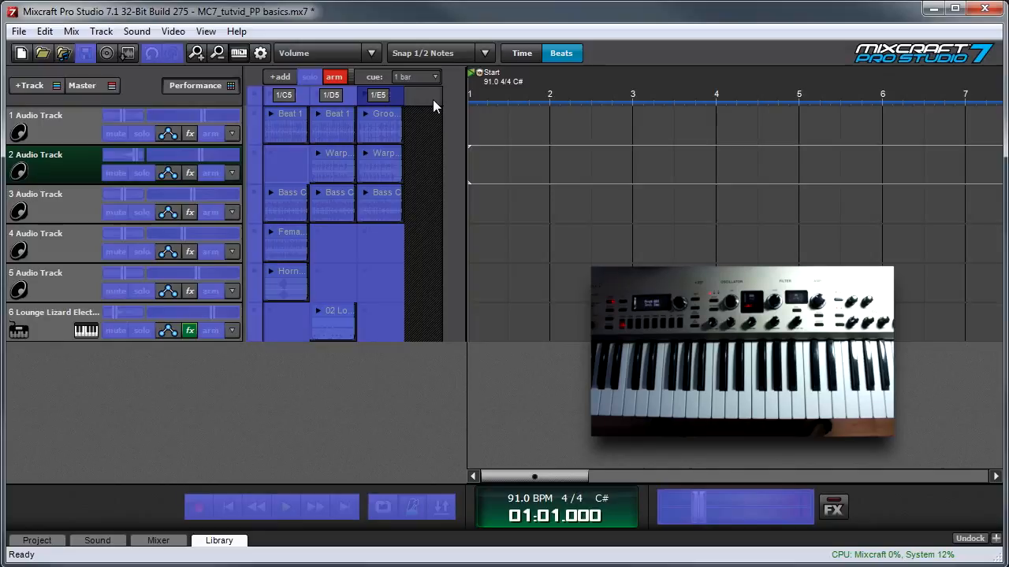
mouse_move(252, 145)
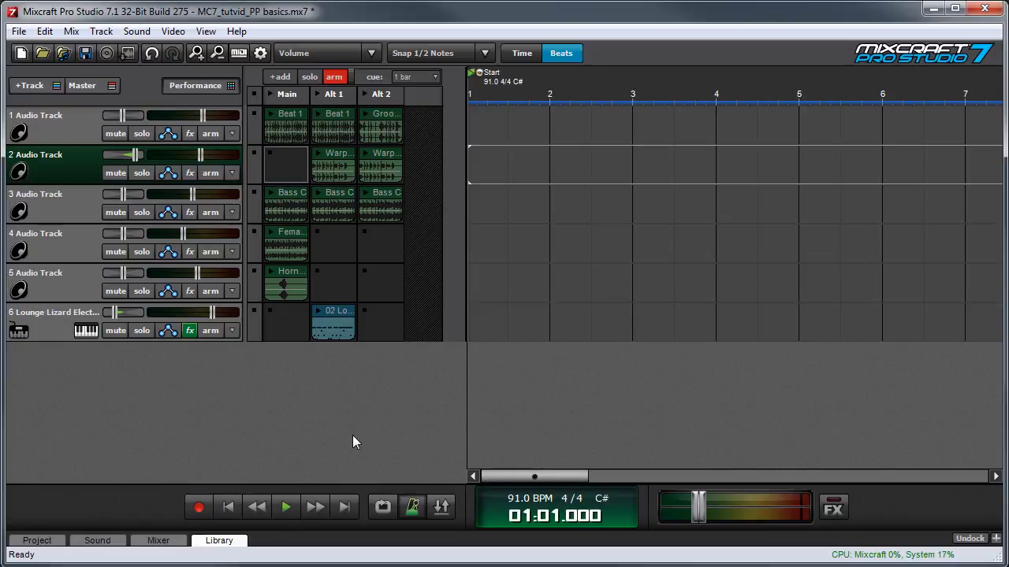
- Leave mapping mode and trigger the assigned scenes live from the MIDI keyboard, then stop playback
left_click(285, 508)
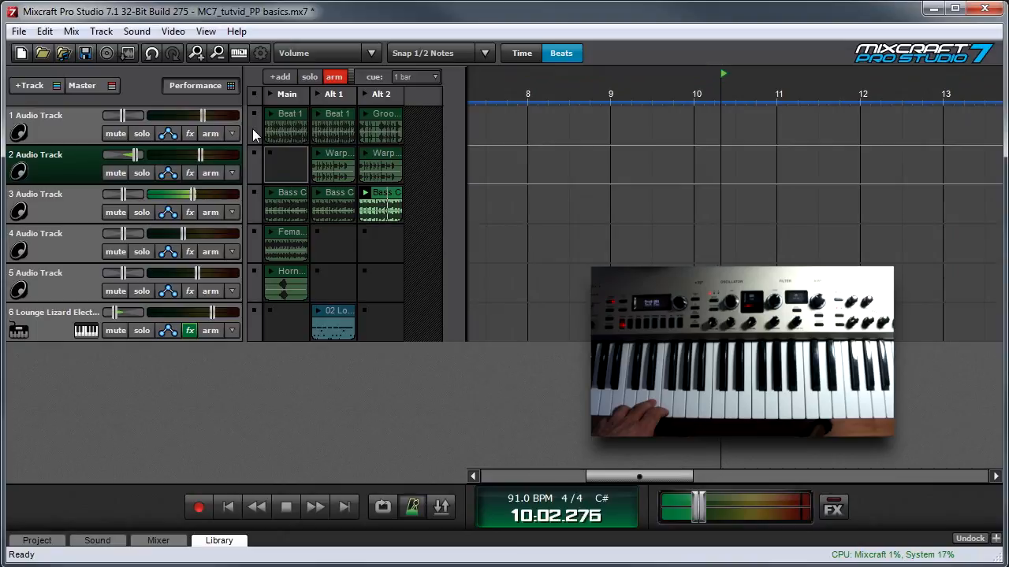
left_click(227, 507)
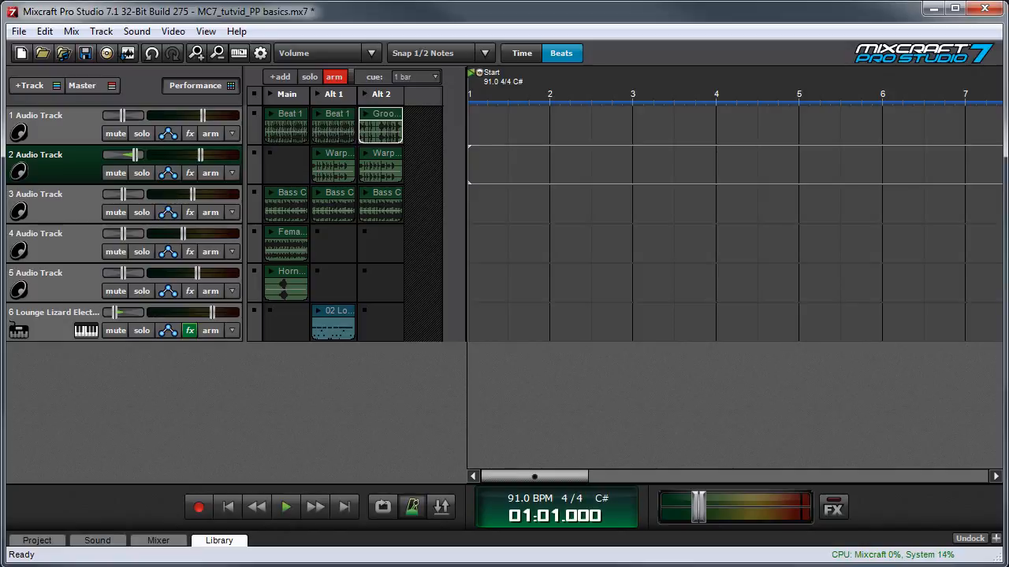
mouse_move(365, 271)
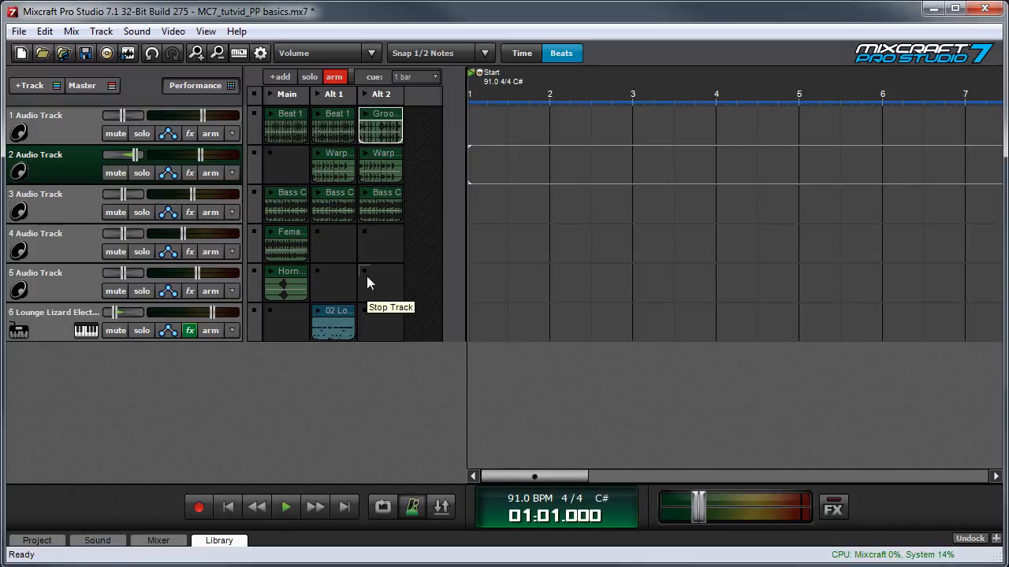